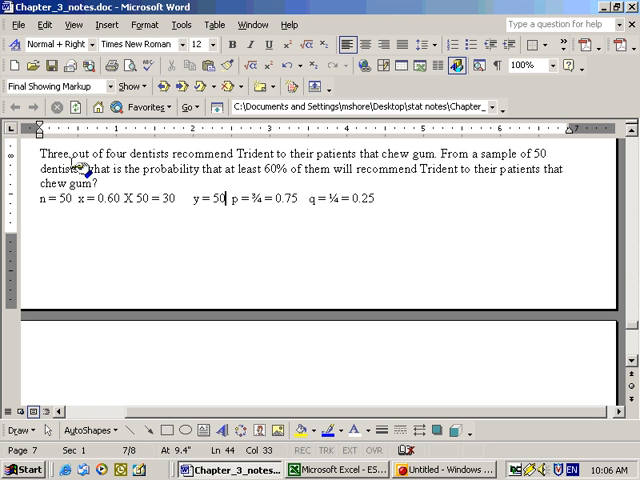
mouse_move(326, 172)
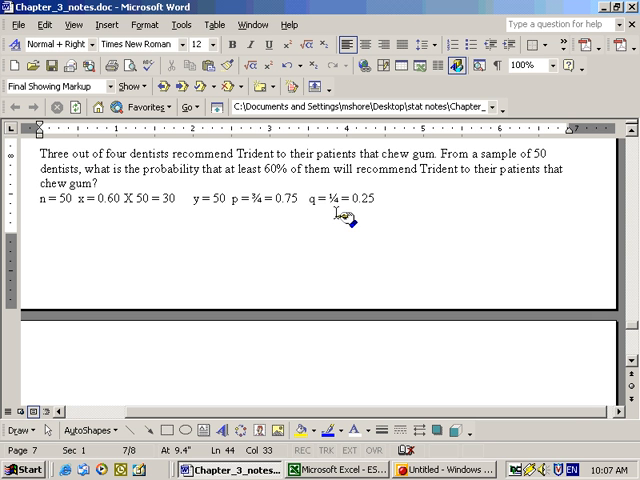
mouse_move(374, 214)
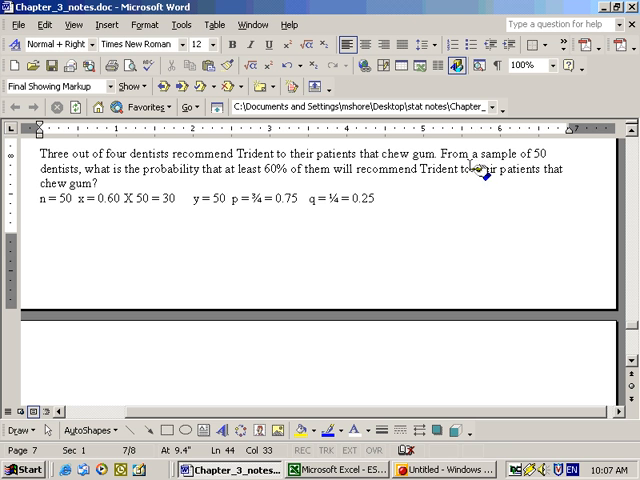
mouse_move(104, 204)
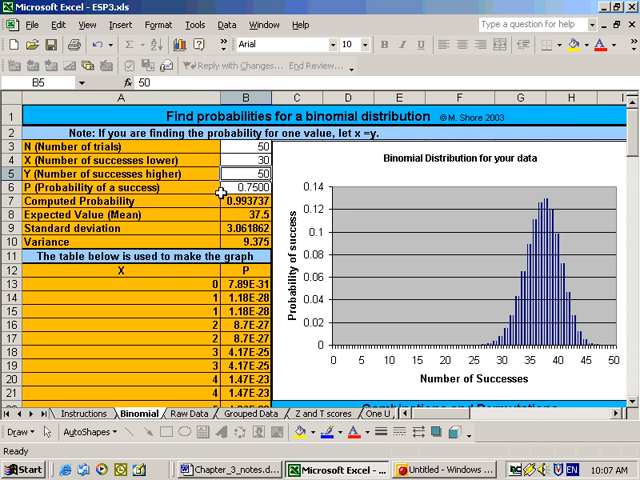
Step: Review p = 0.75 in B6 and the BINOMDIST formula behind probability 0.993737 in B7
click(244, 188)
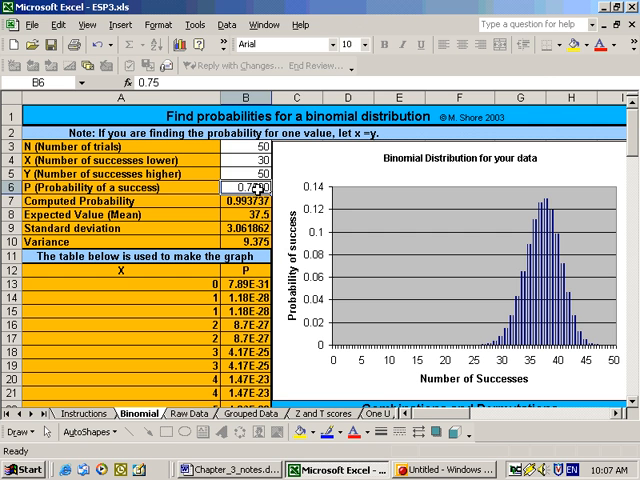
click(244, 200)
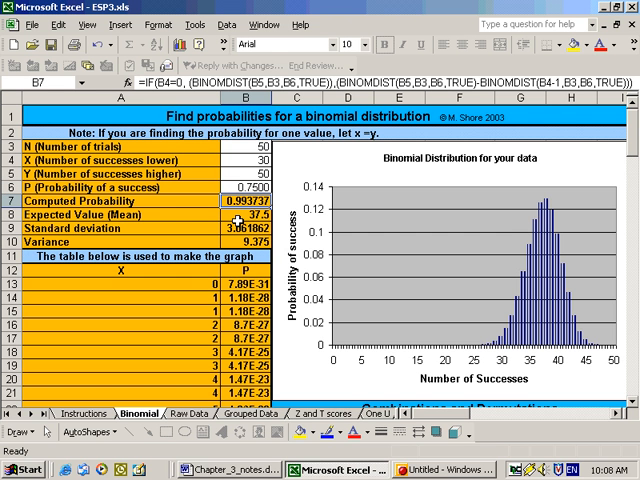
mouse_move(220, 220)
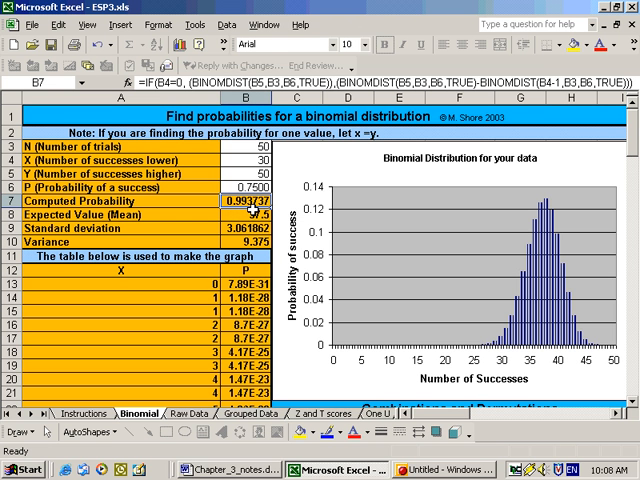
mouse_move(256, 218)
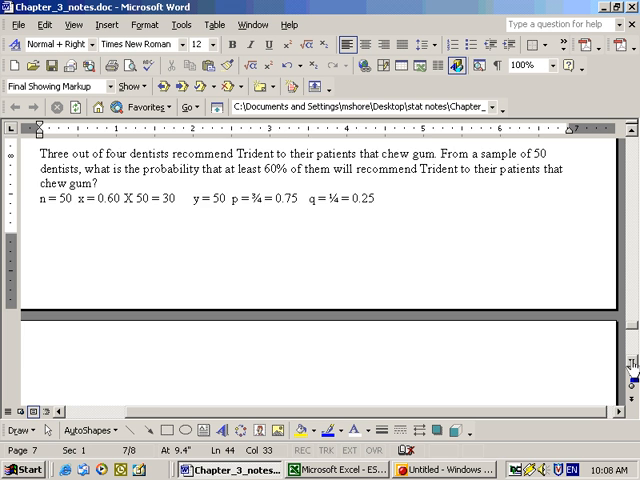
scroll(down, 3)
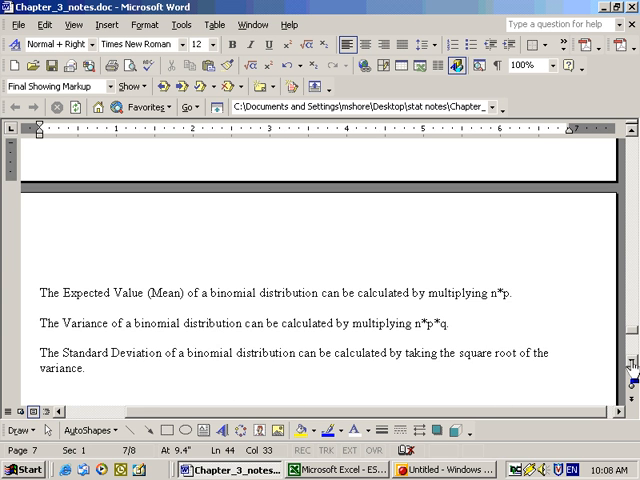
scroll(down, 3)
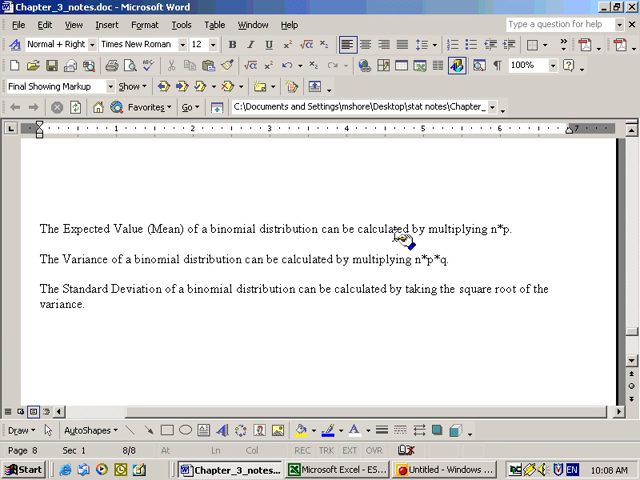
mouse_move(504, 236)
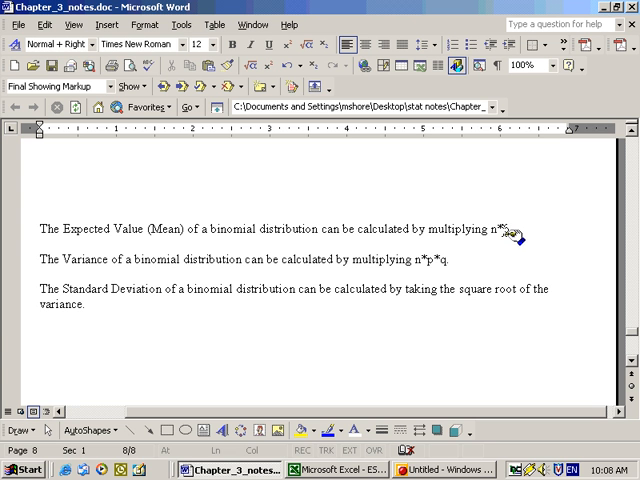
mouse_move(136, 300)
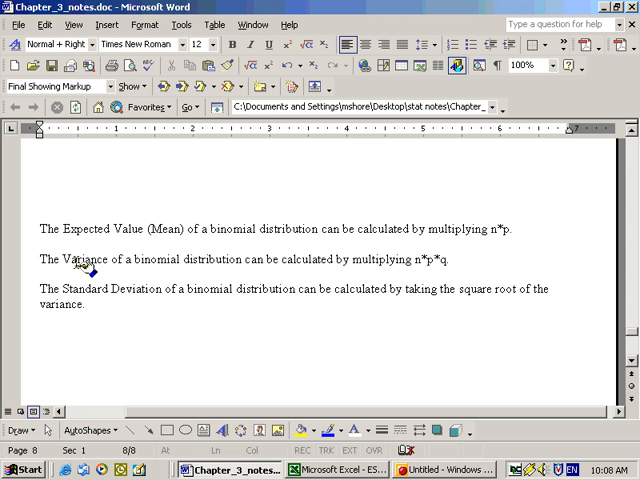
mouse_move(416, 270)
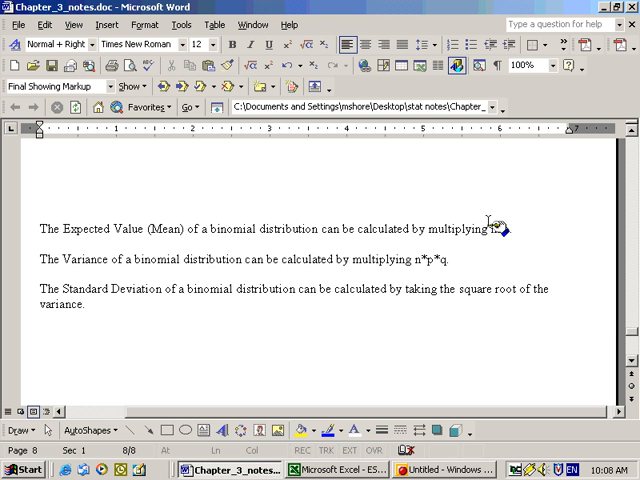
text(n*p.)
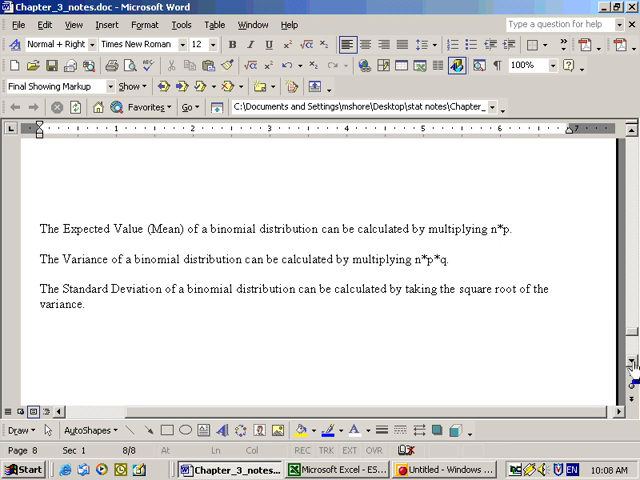
scroll(down, 3)
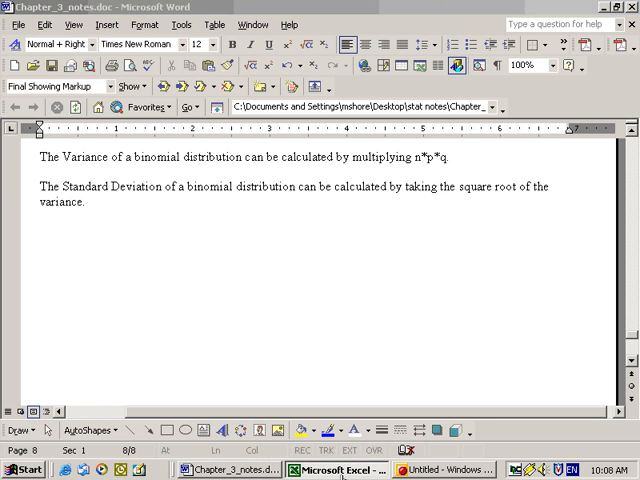
click(324, 470)
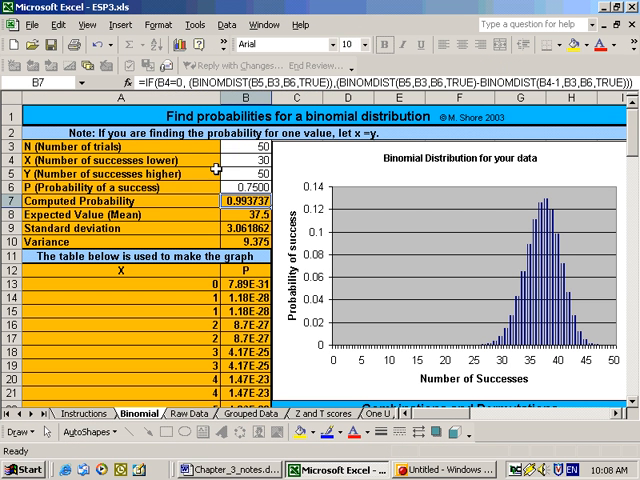
click(236, 148)
text(10)
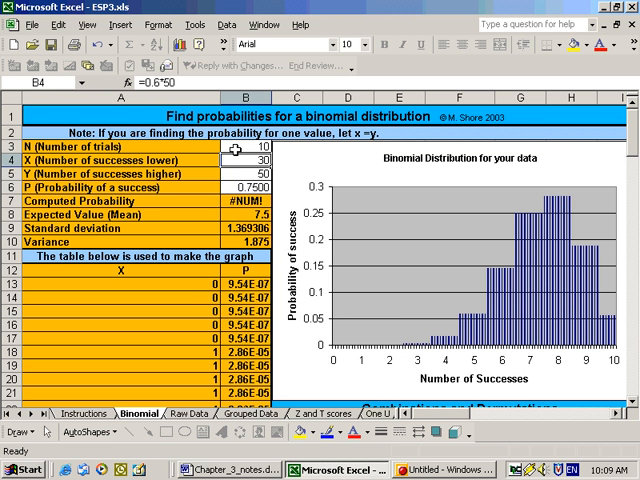
click(244, 186)
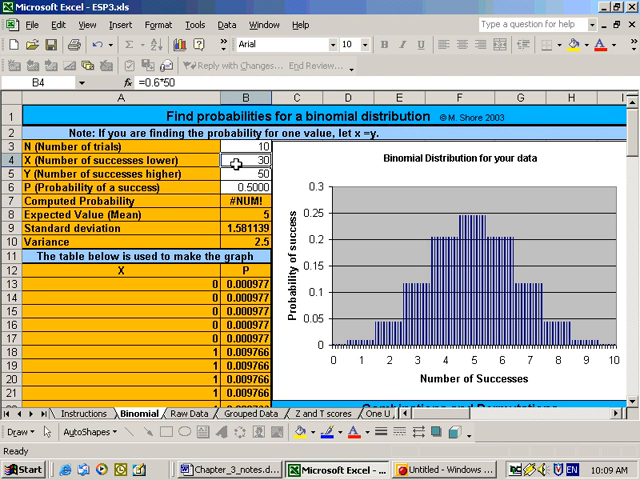
click(250, 172)
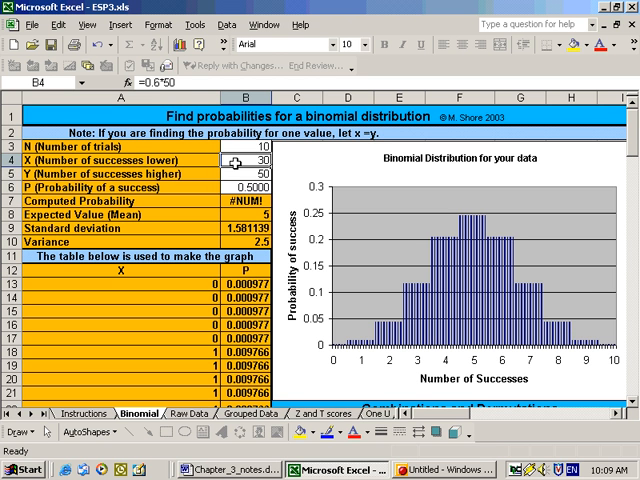
click(244, 188)
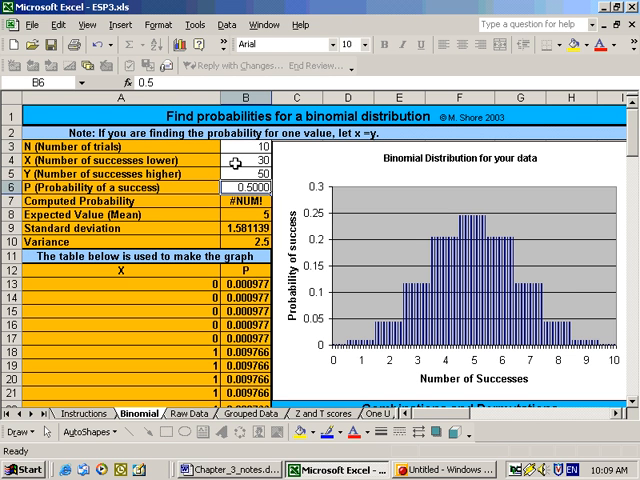
click(248, 214)
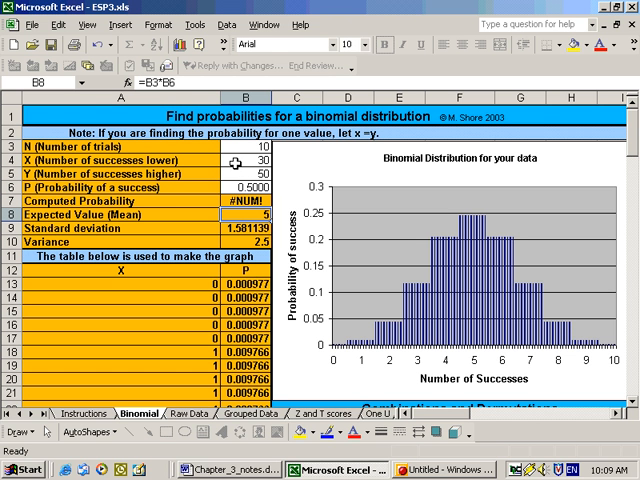
click(244, 242)
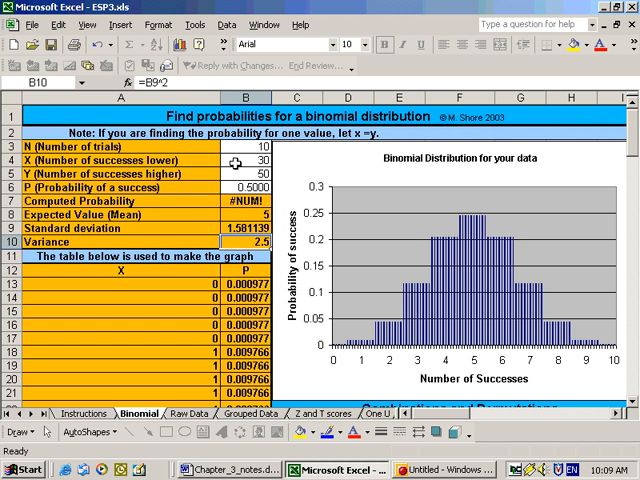
click(248, 228)
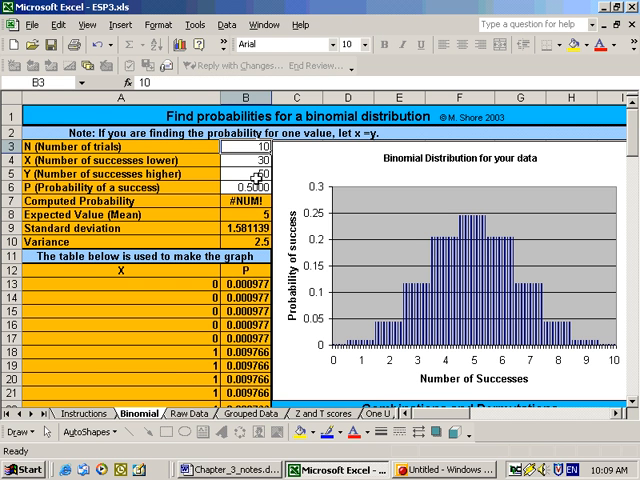
click(250, 188)
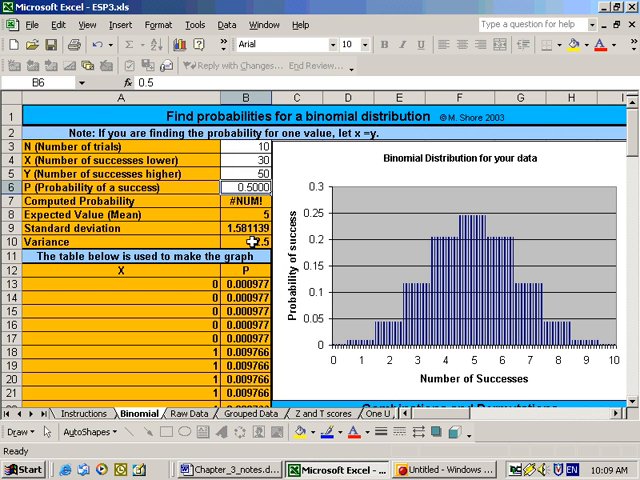
click(244, 242)
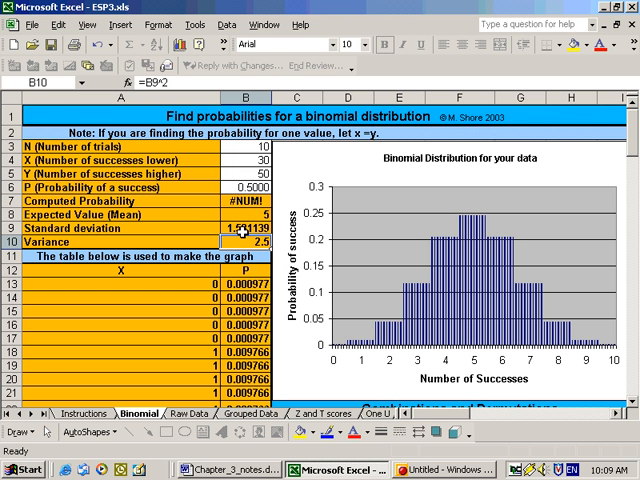
mouse_move(240, 244)
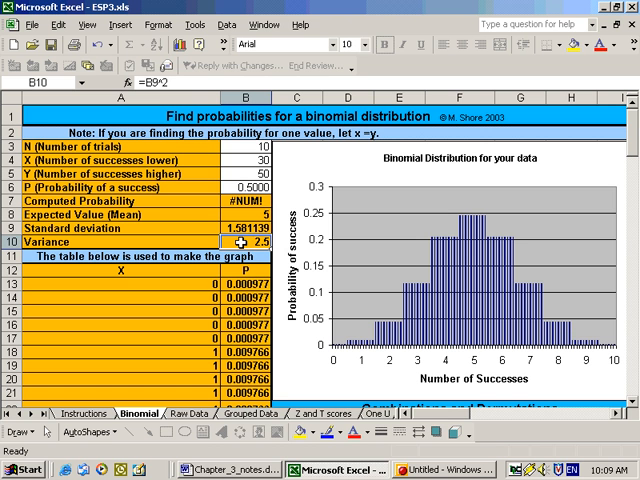
click(240, 228)
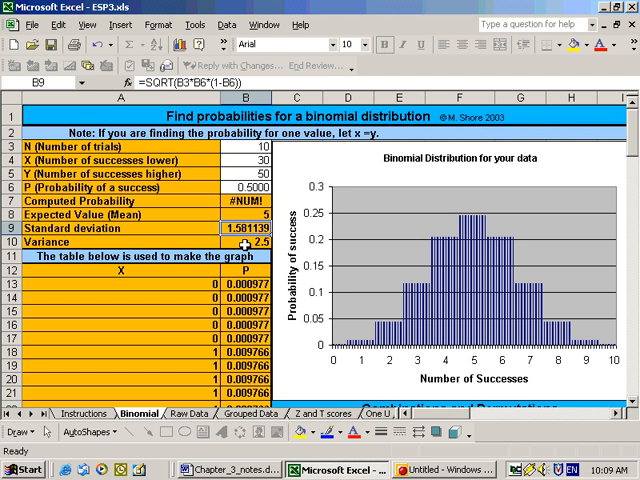
mouse_move(152, 236)
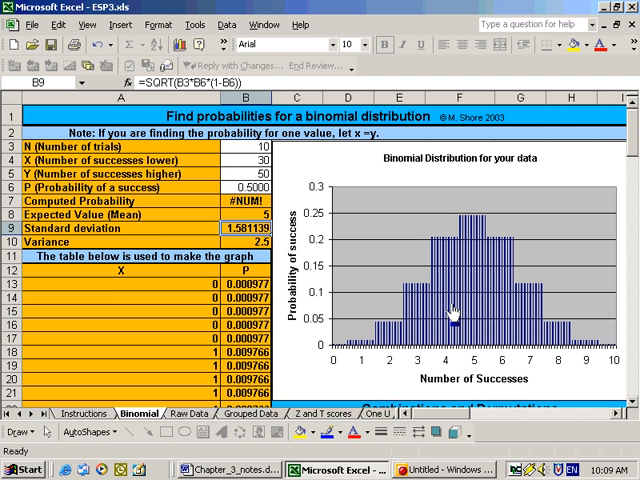
mouse_move(488, 288)
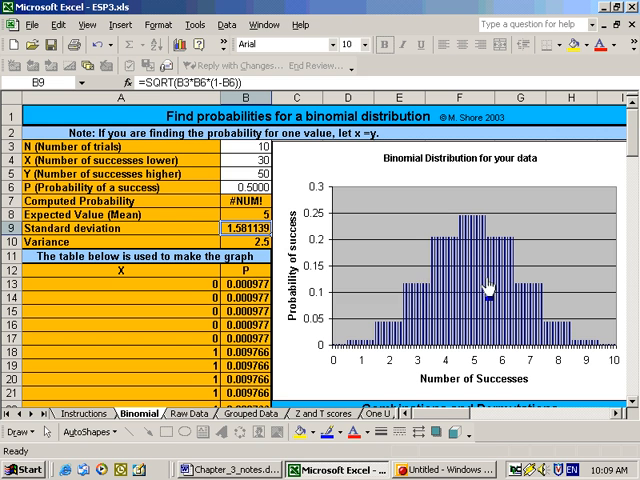
mouse_move(482, 322)
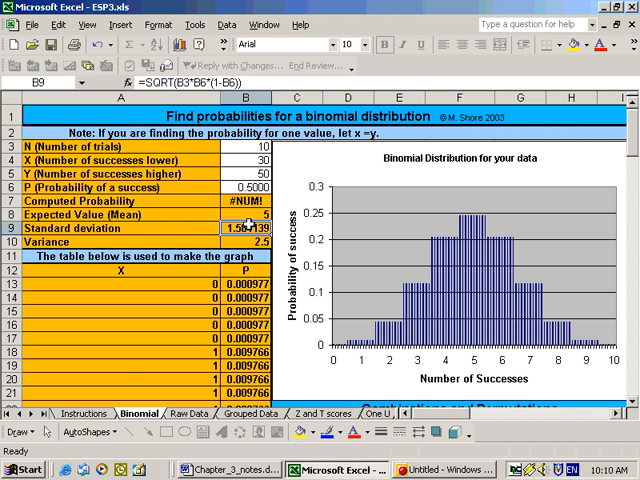
click(238, 144)
text(50)
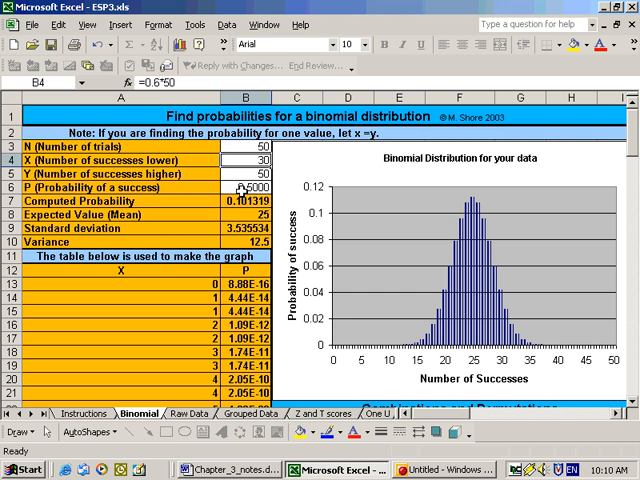
Step: Restore p = 0.75 and check the resulting variance 9.375
click(248, 188)
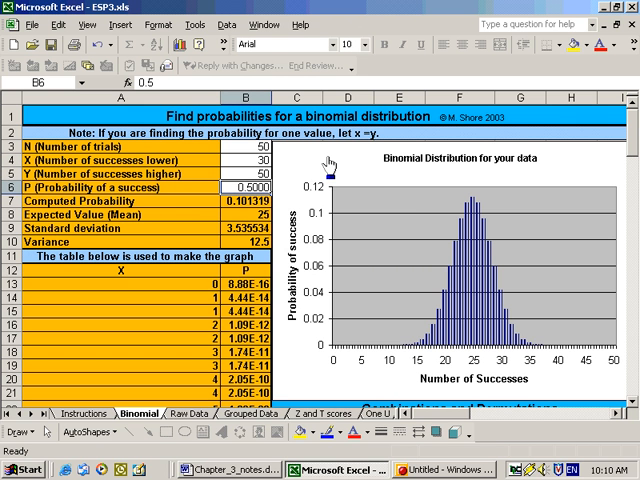
mouse_move(338, 172)
text(0.7500)
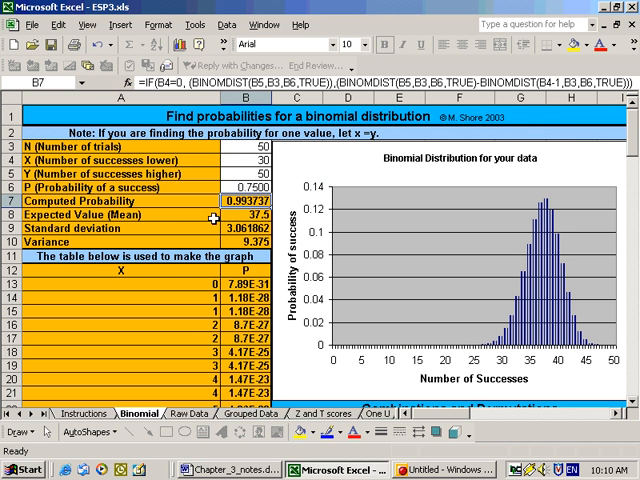
mouse_move(236, 216)
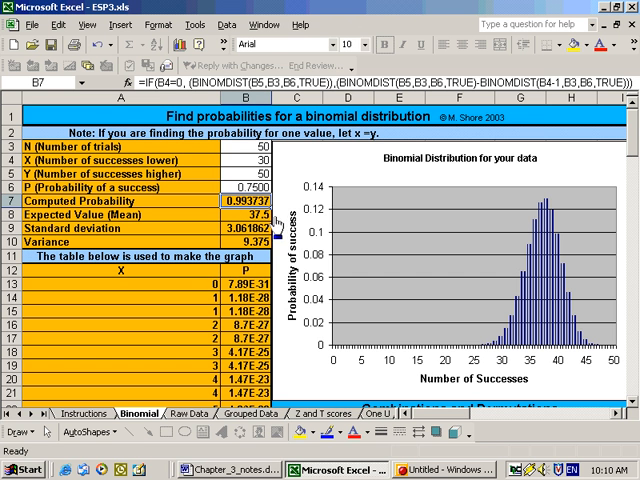
mouse_move(270, 224)
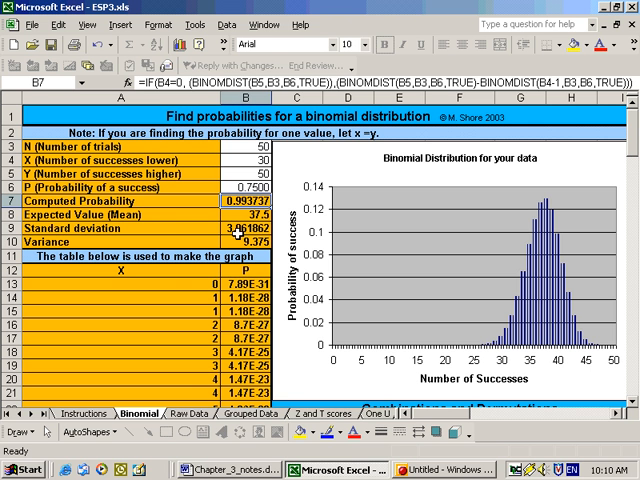
click(244, 242)
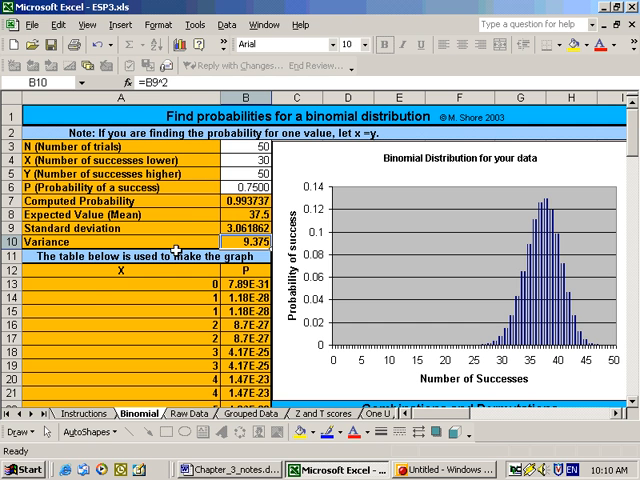
mouse_move(204, 218)
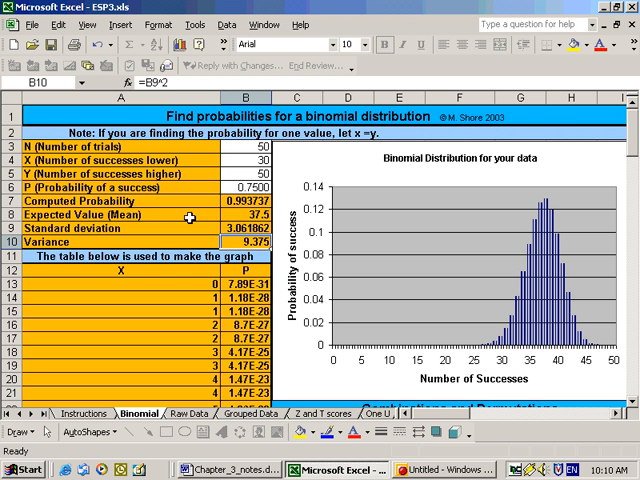
mouse_move(280, 460)
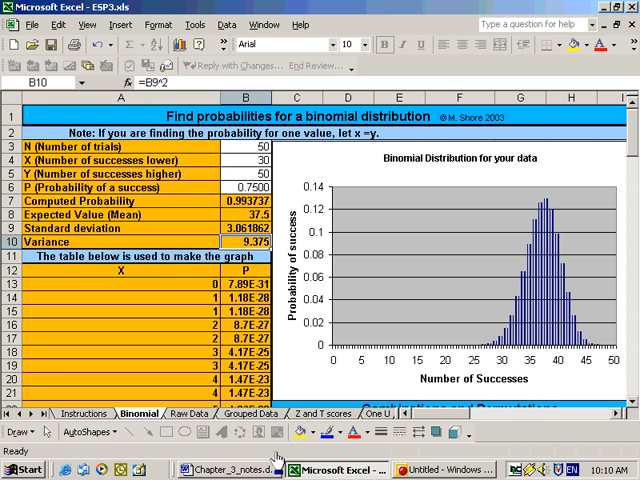